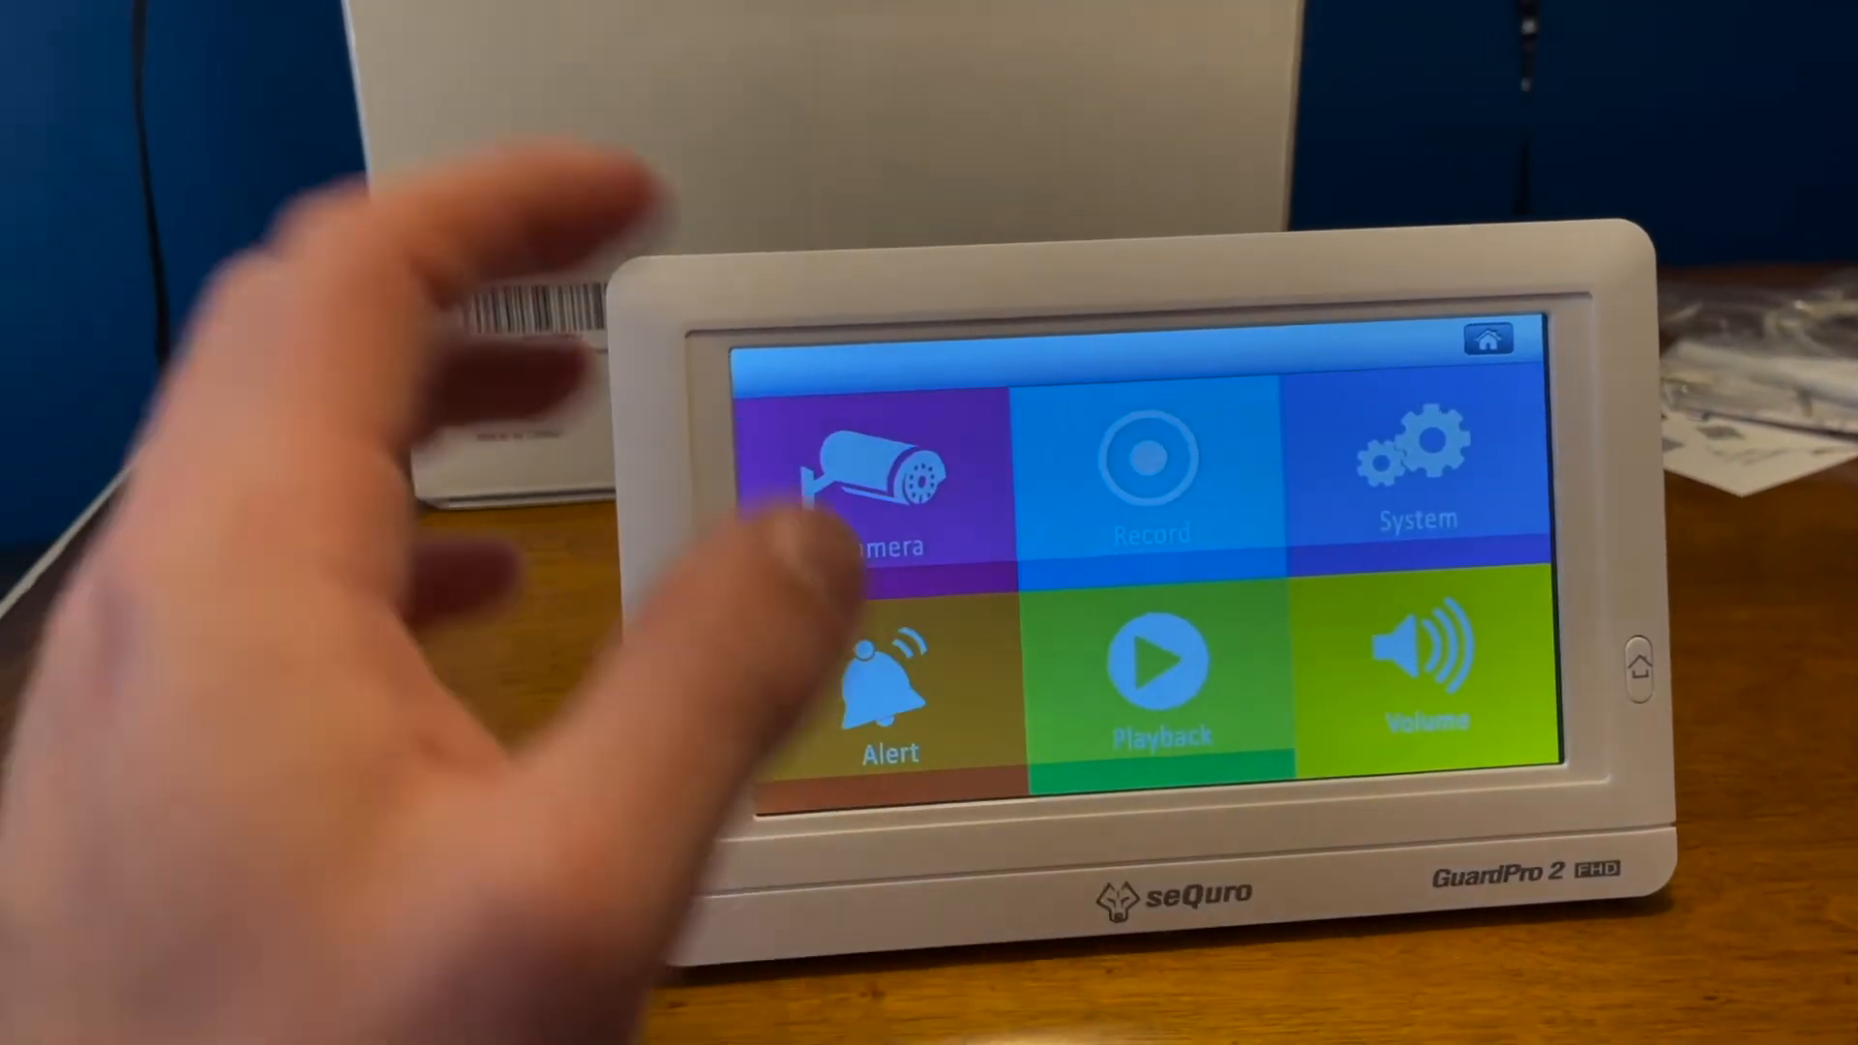
Enable camera 1 under Camera > Selection and go back to the Home menu
left_click(862, 486)
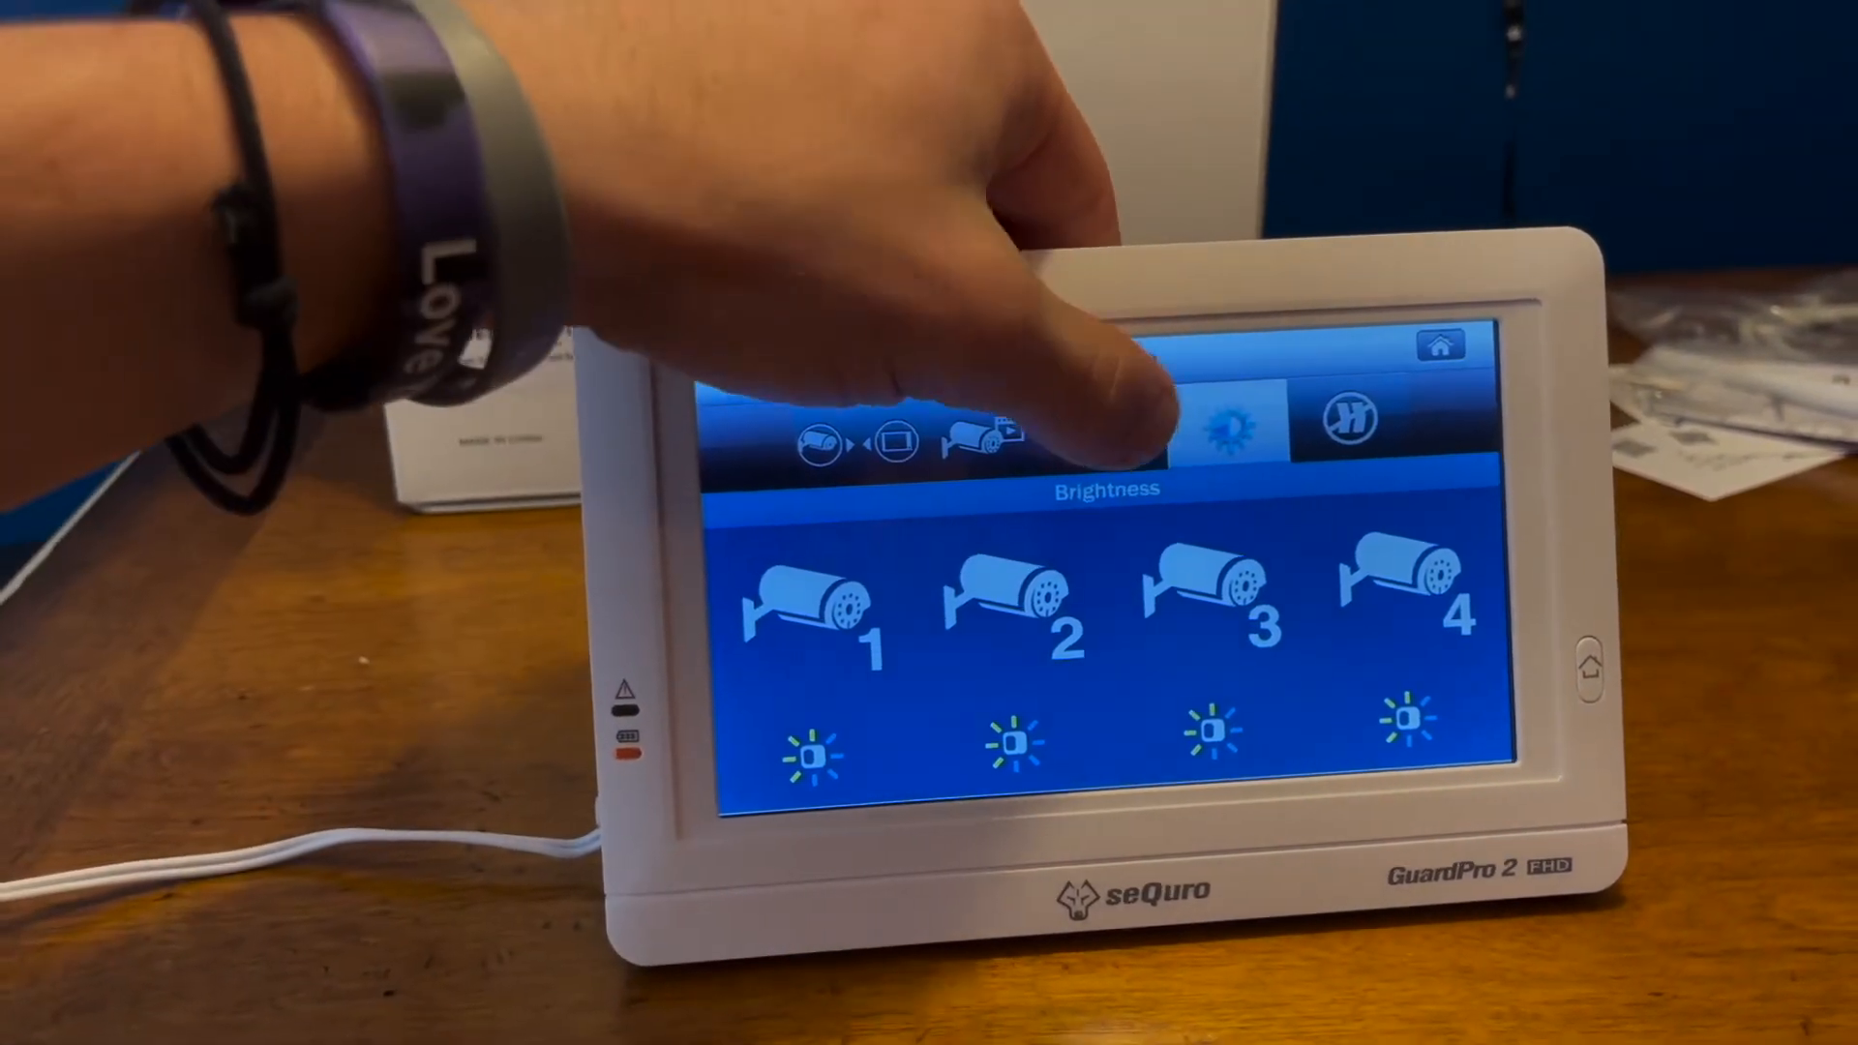
left_click(1108, 430)
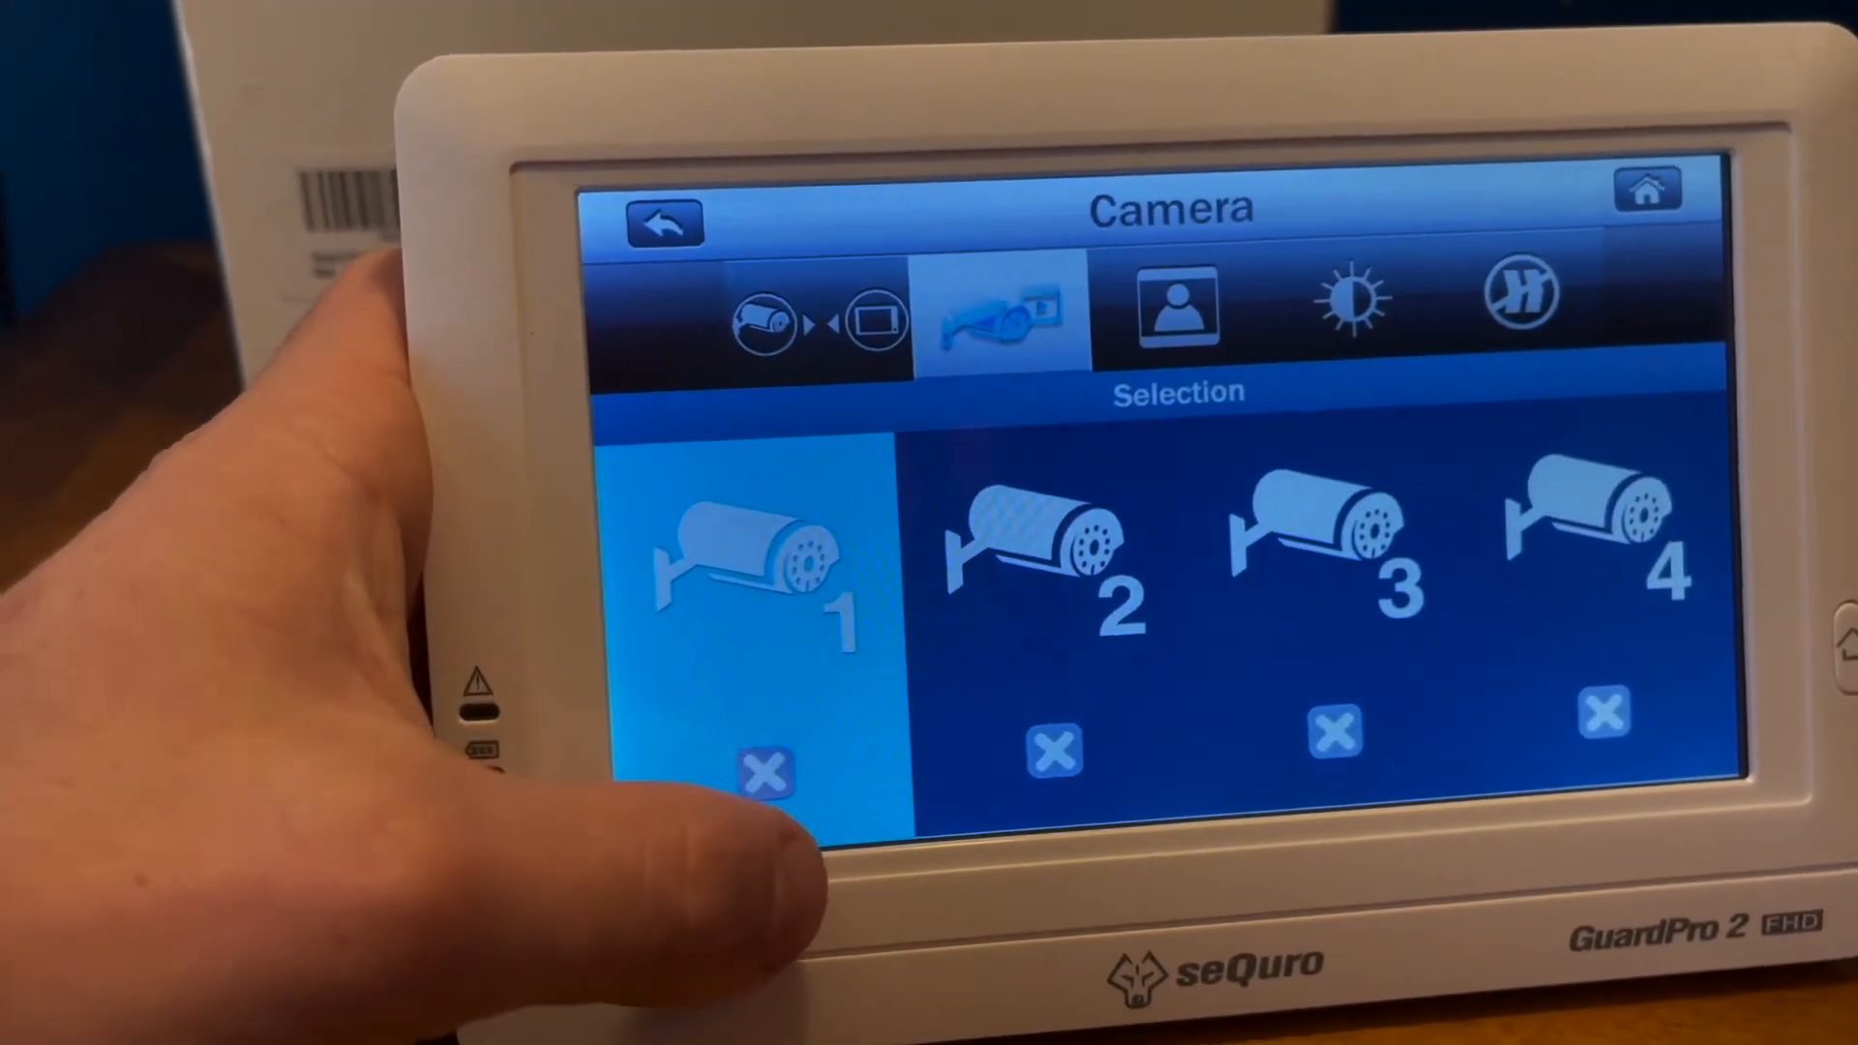
left_click(765, 770)
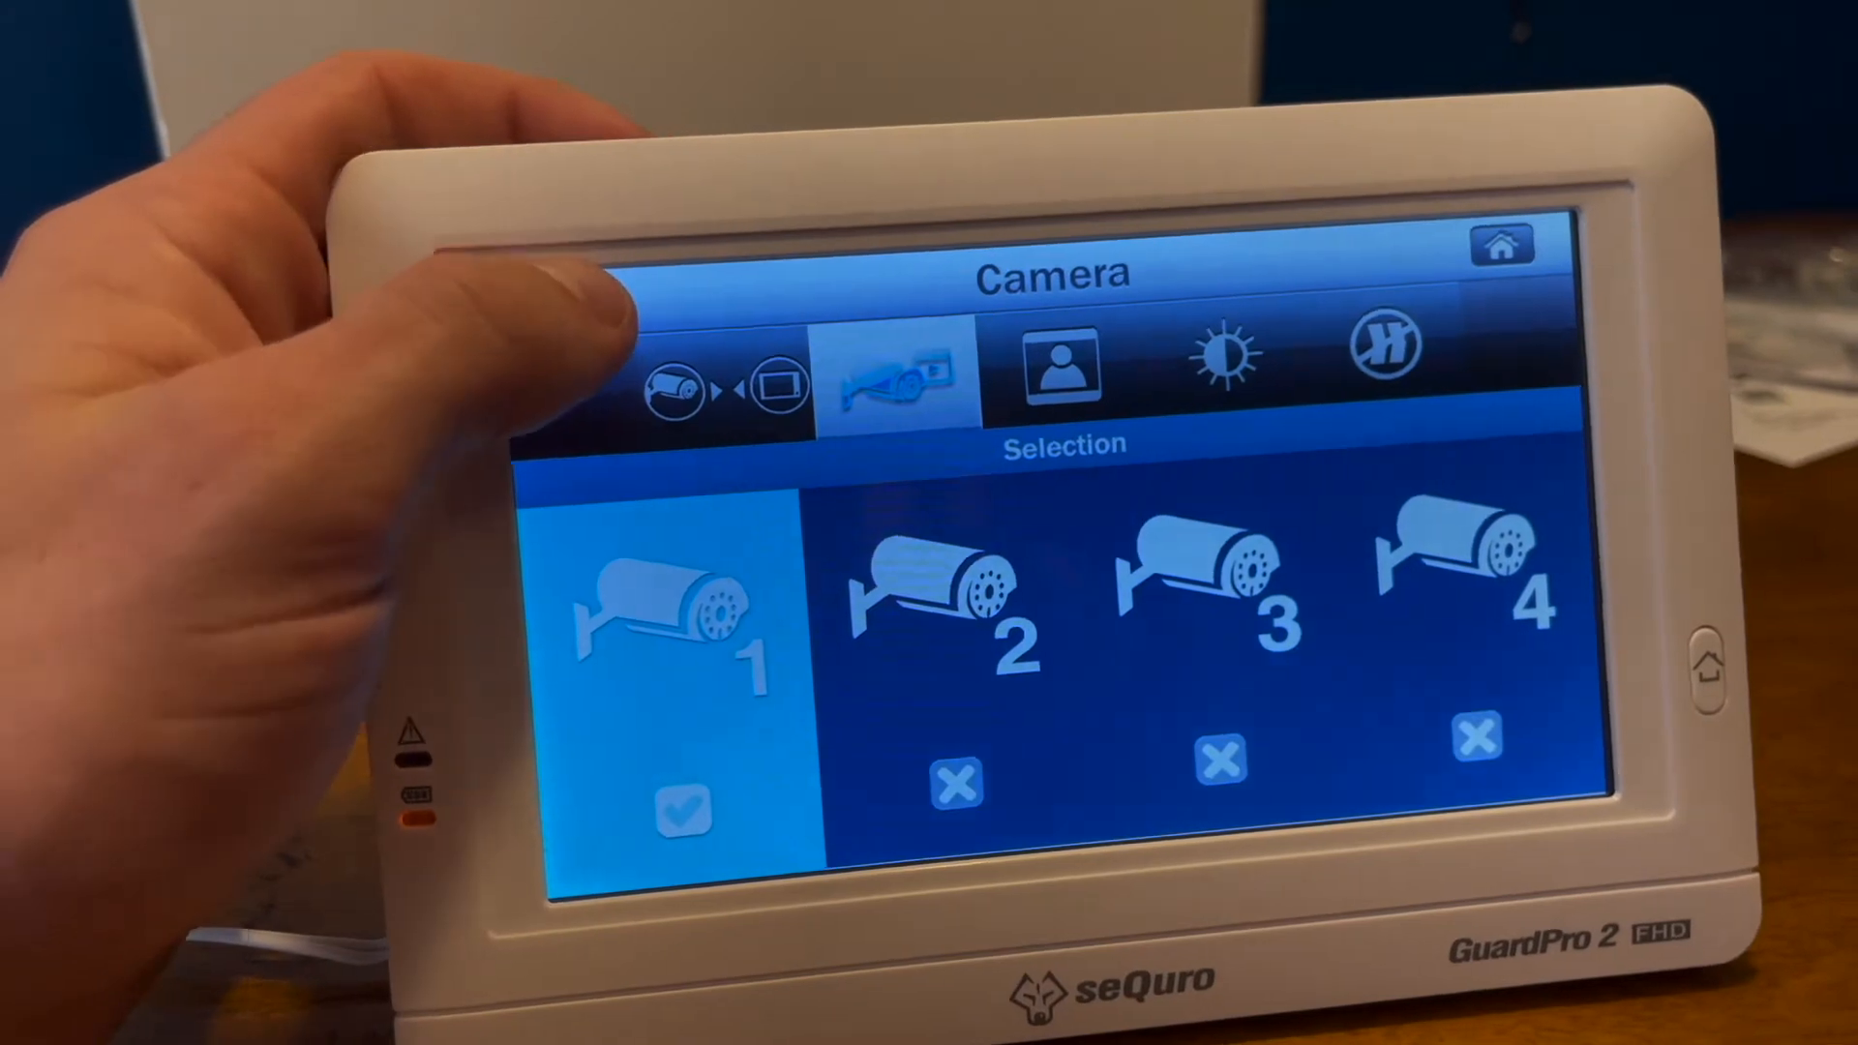
left_click(1499, 243)
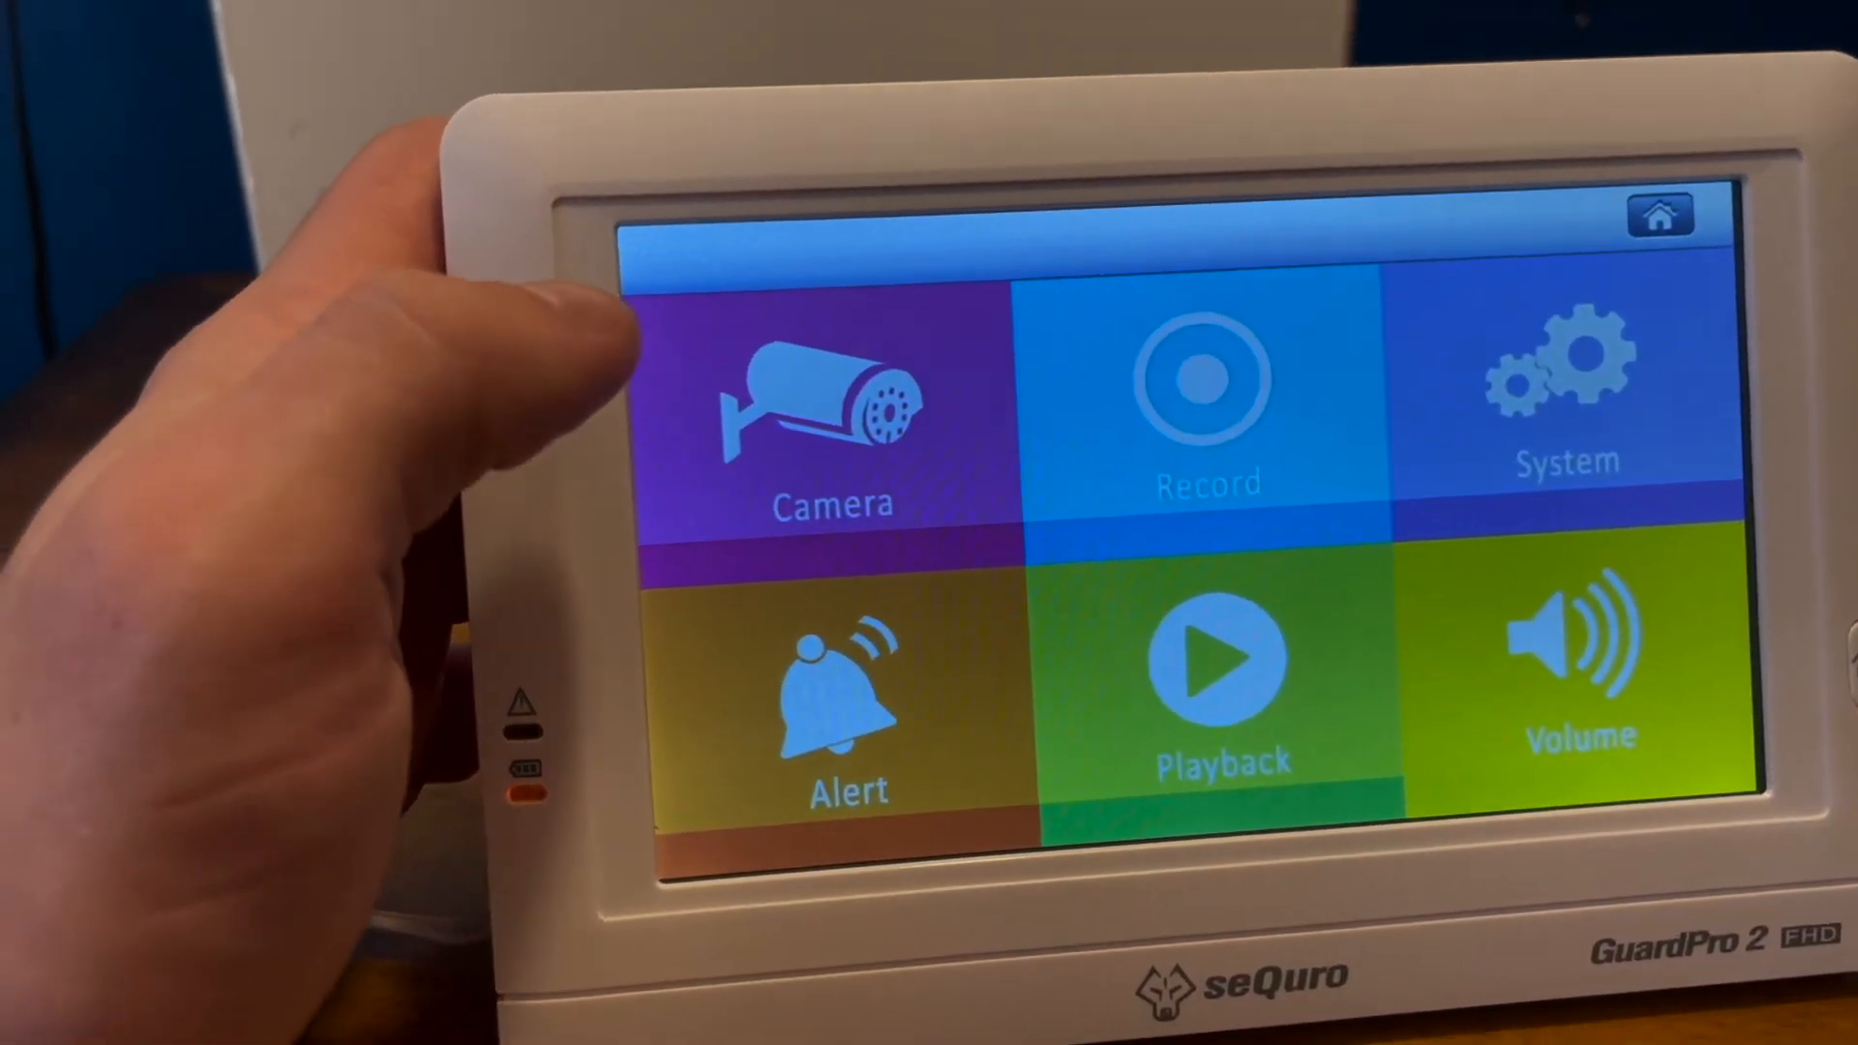
left_click(1207, 408)
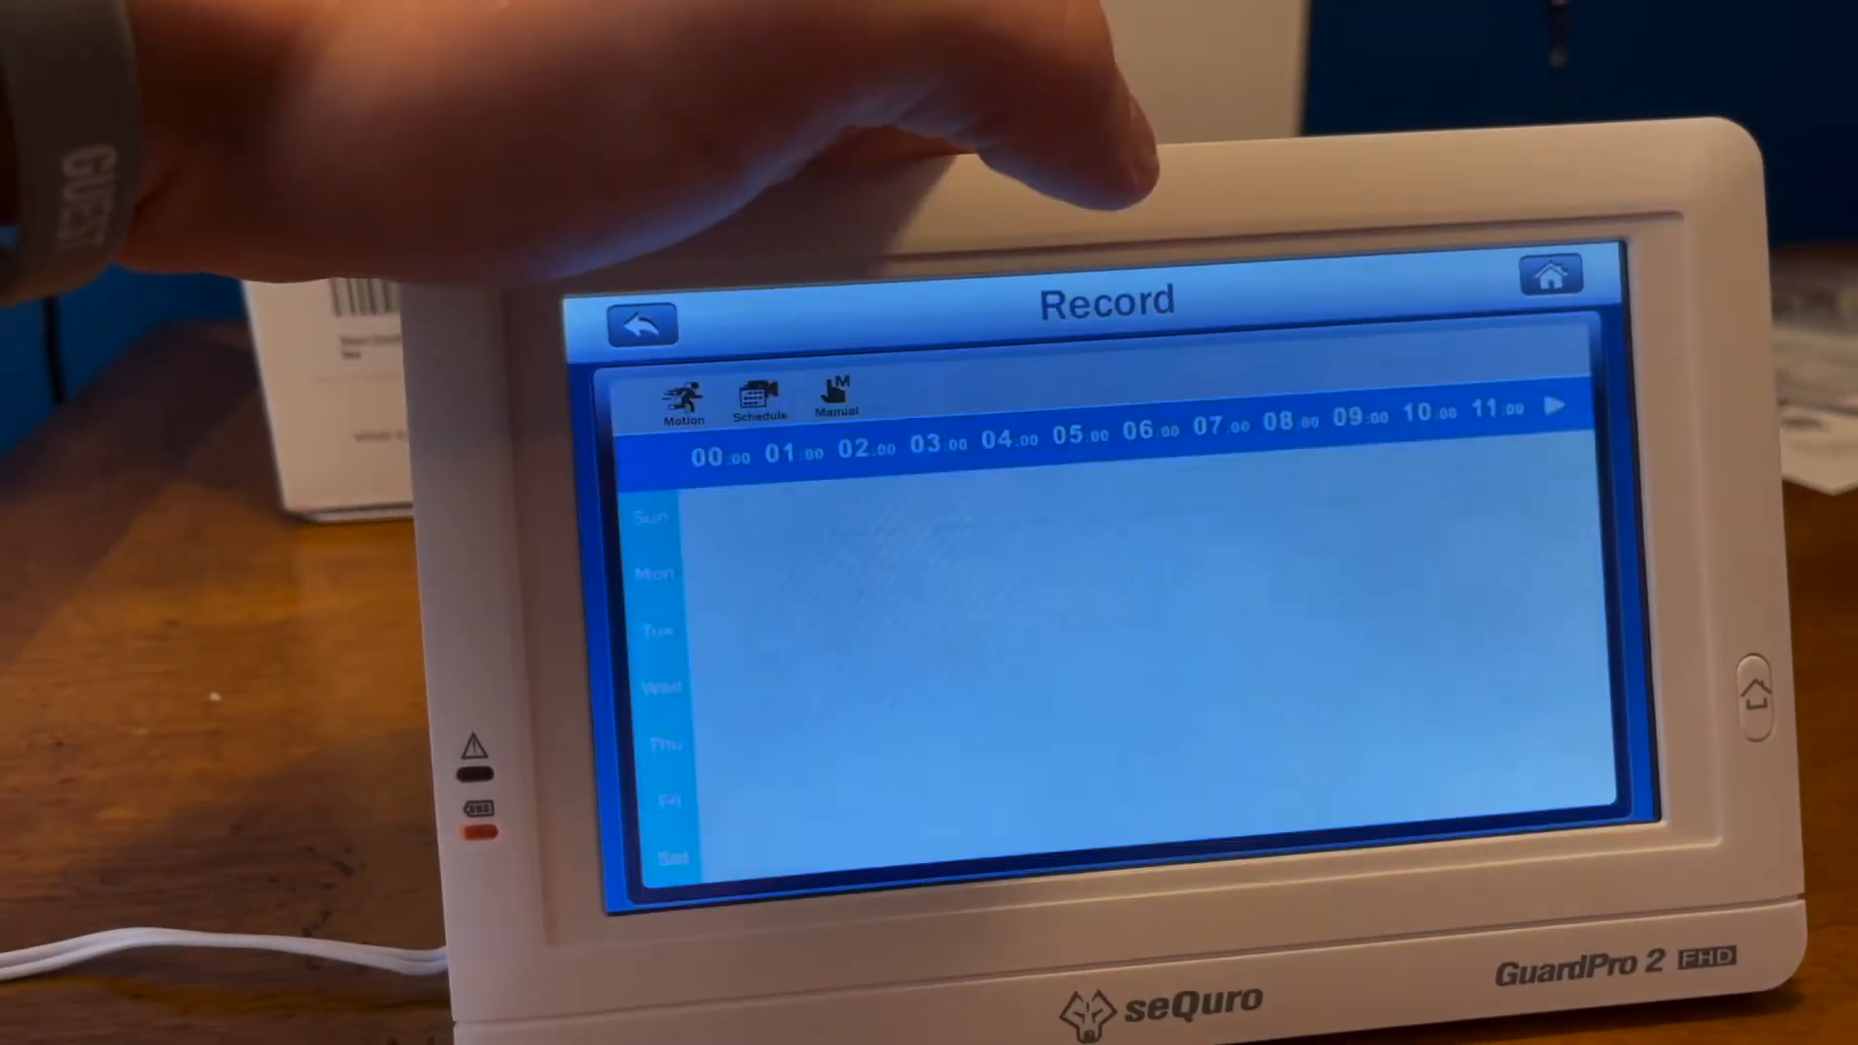
left_click(679, 397)
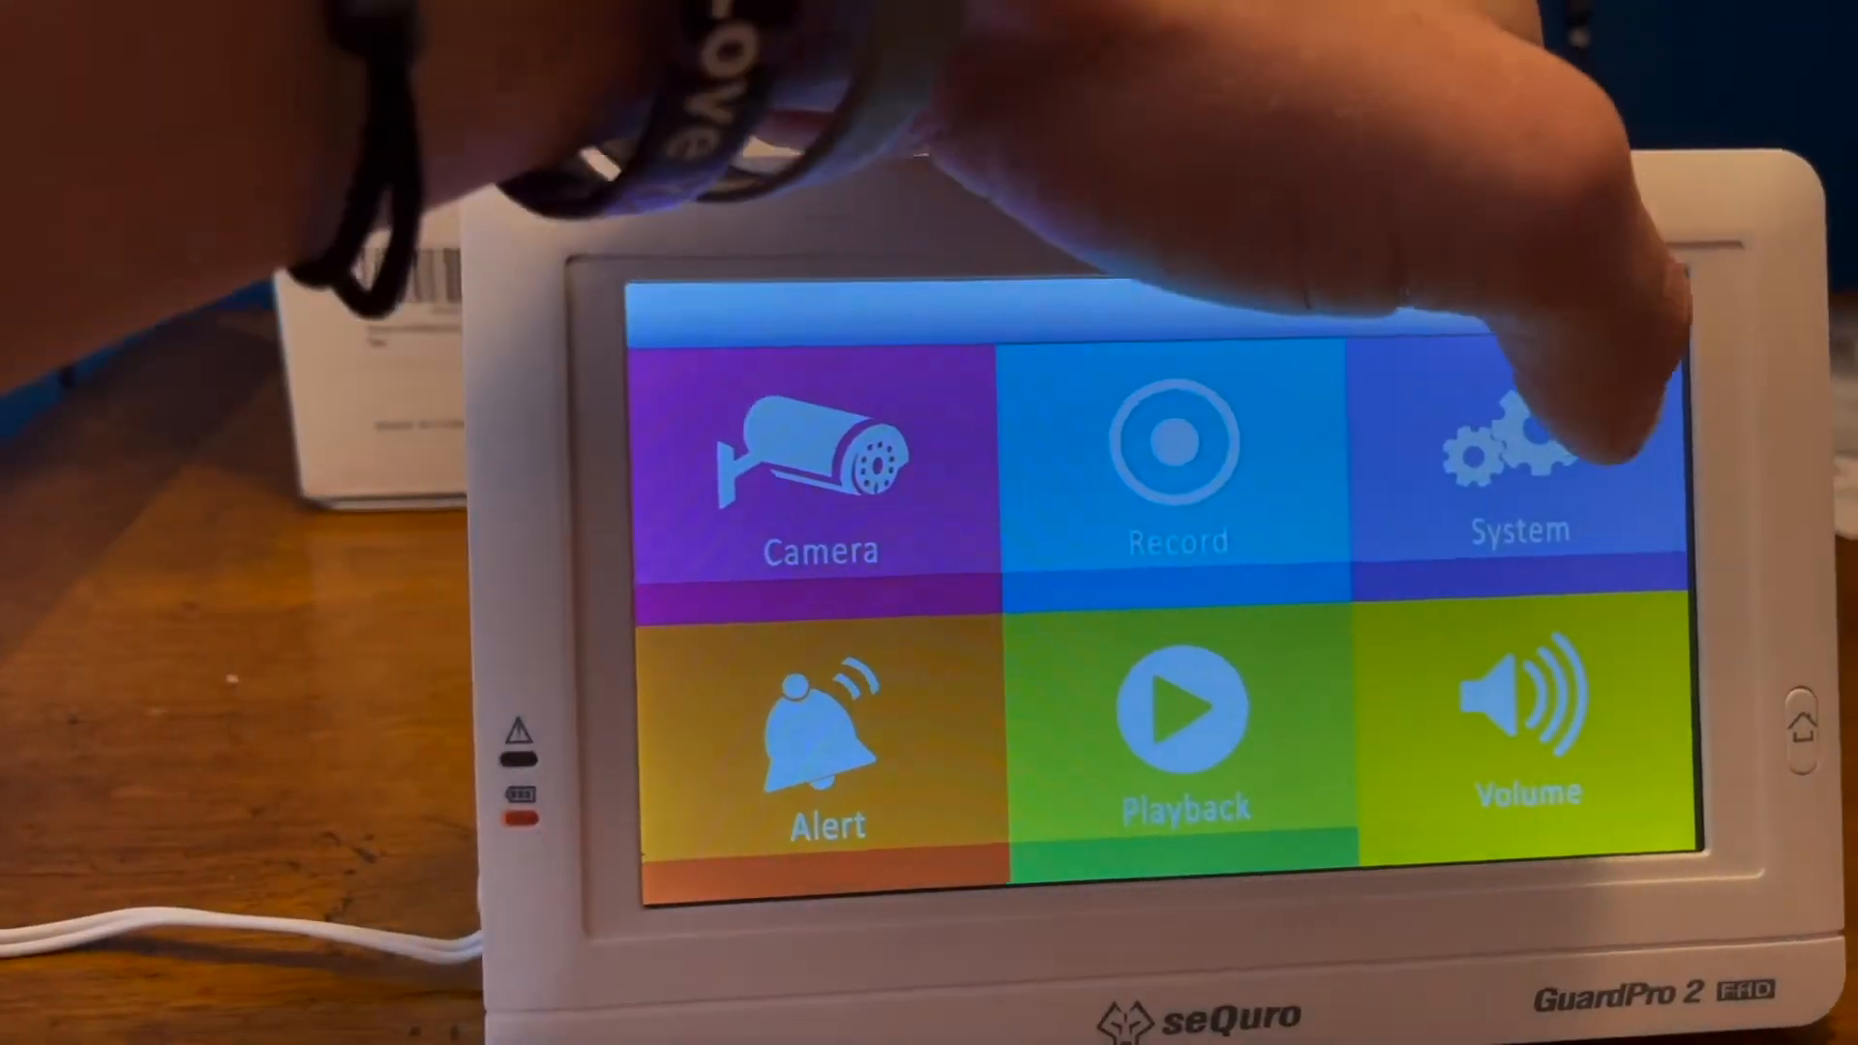
left_click(1516, 474)
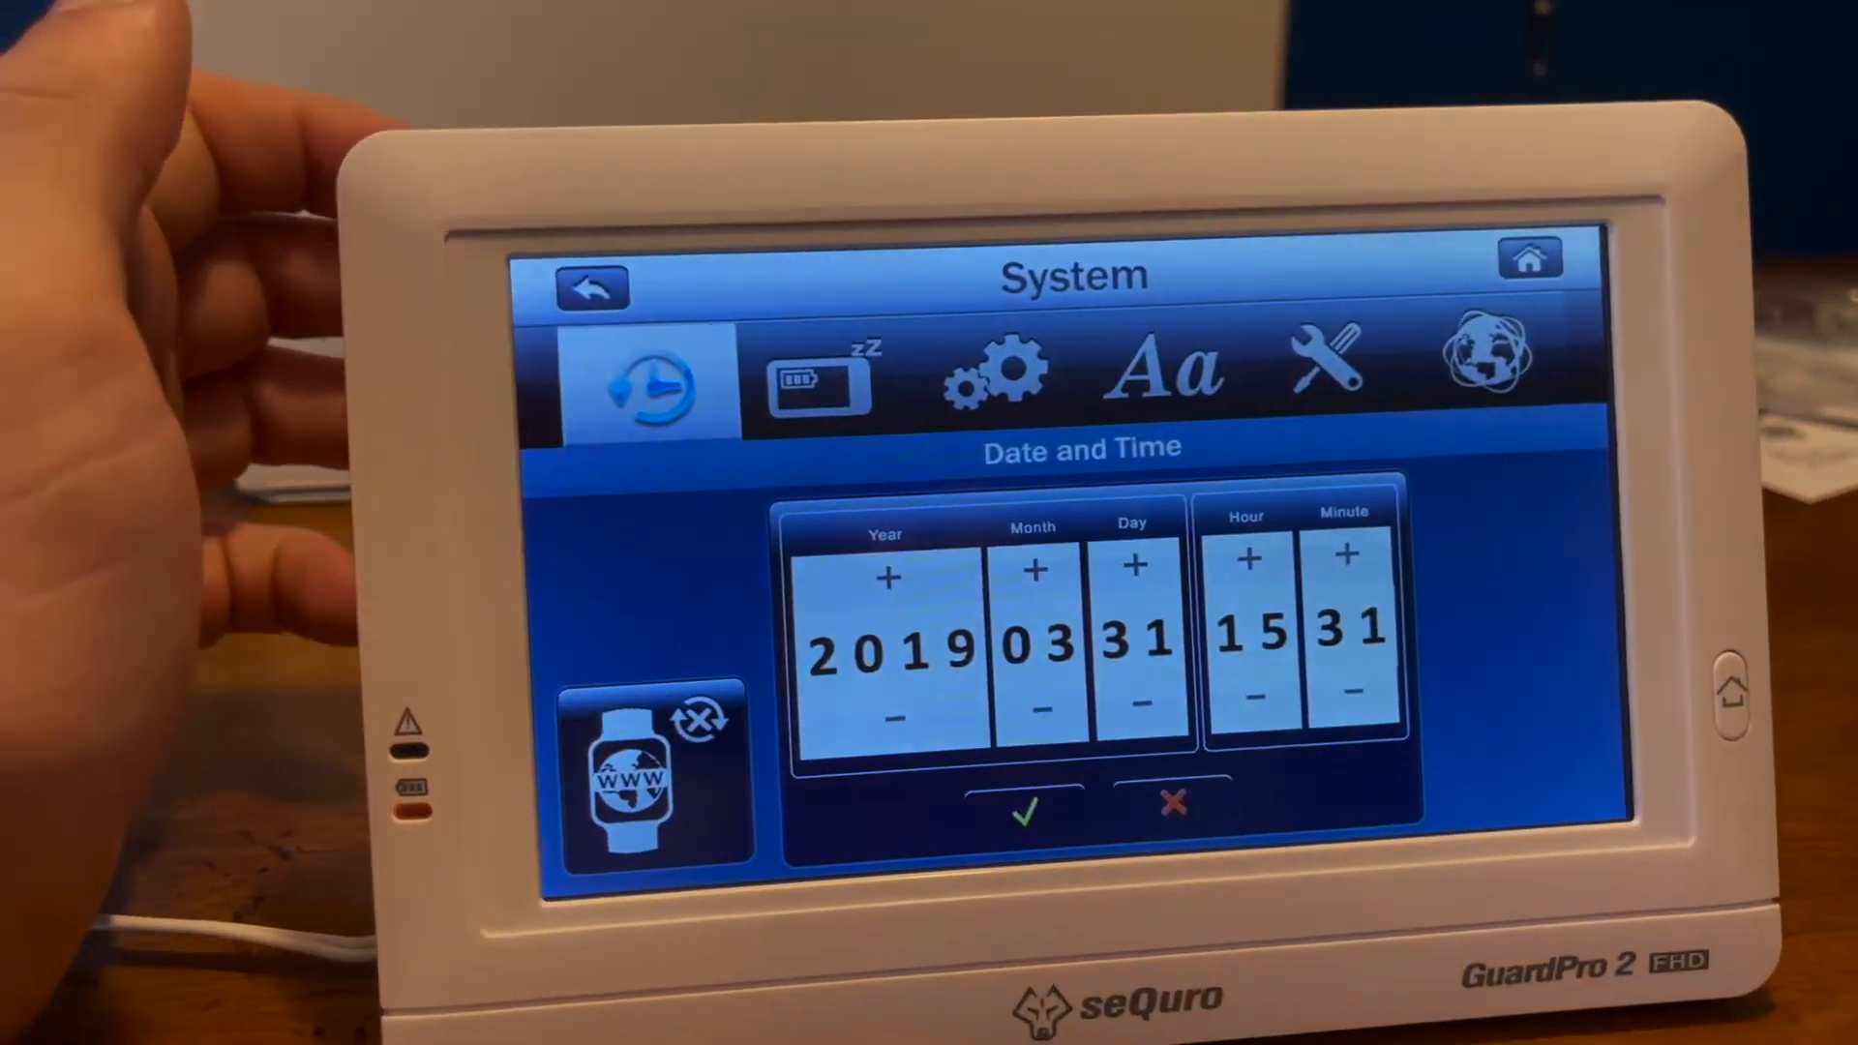
left_click(813, 377)
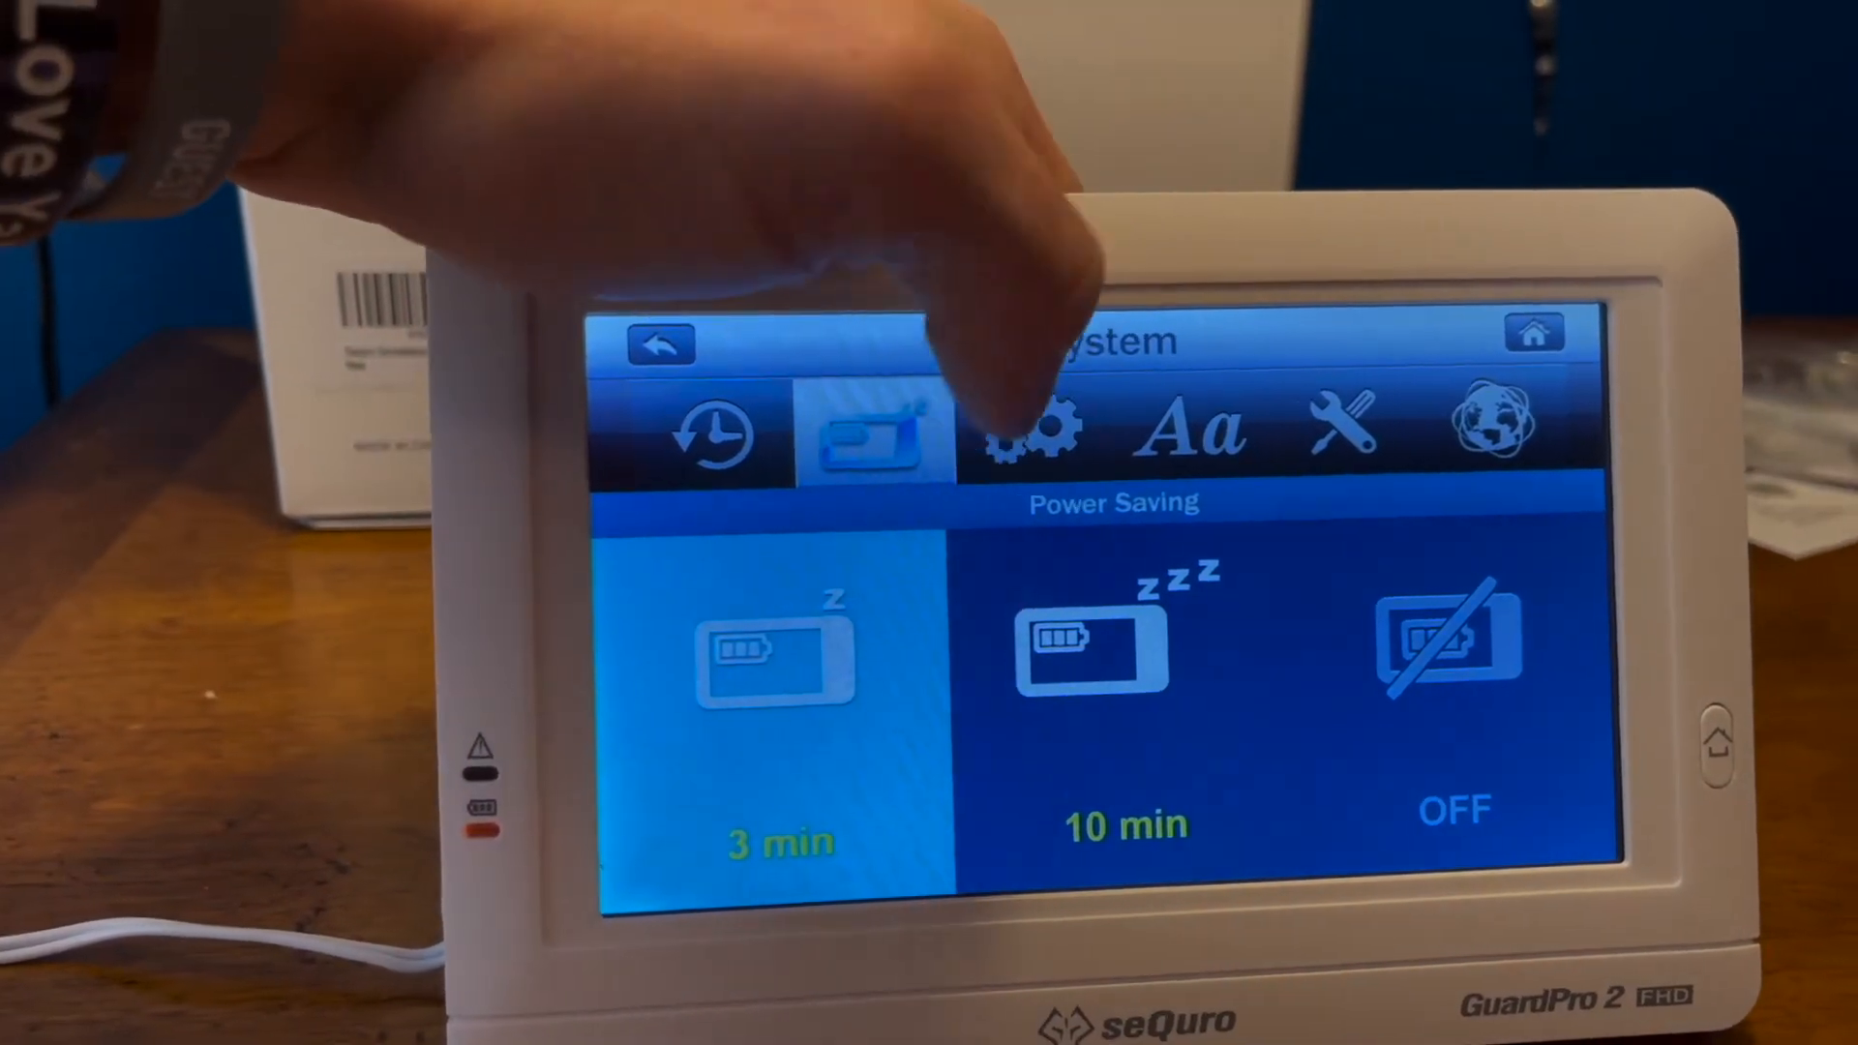
left_click(1187, 430)
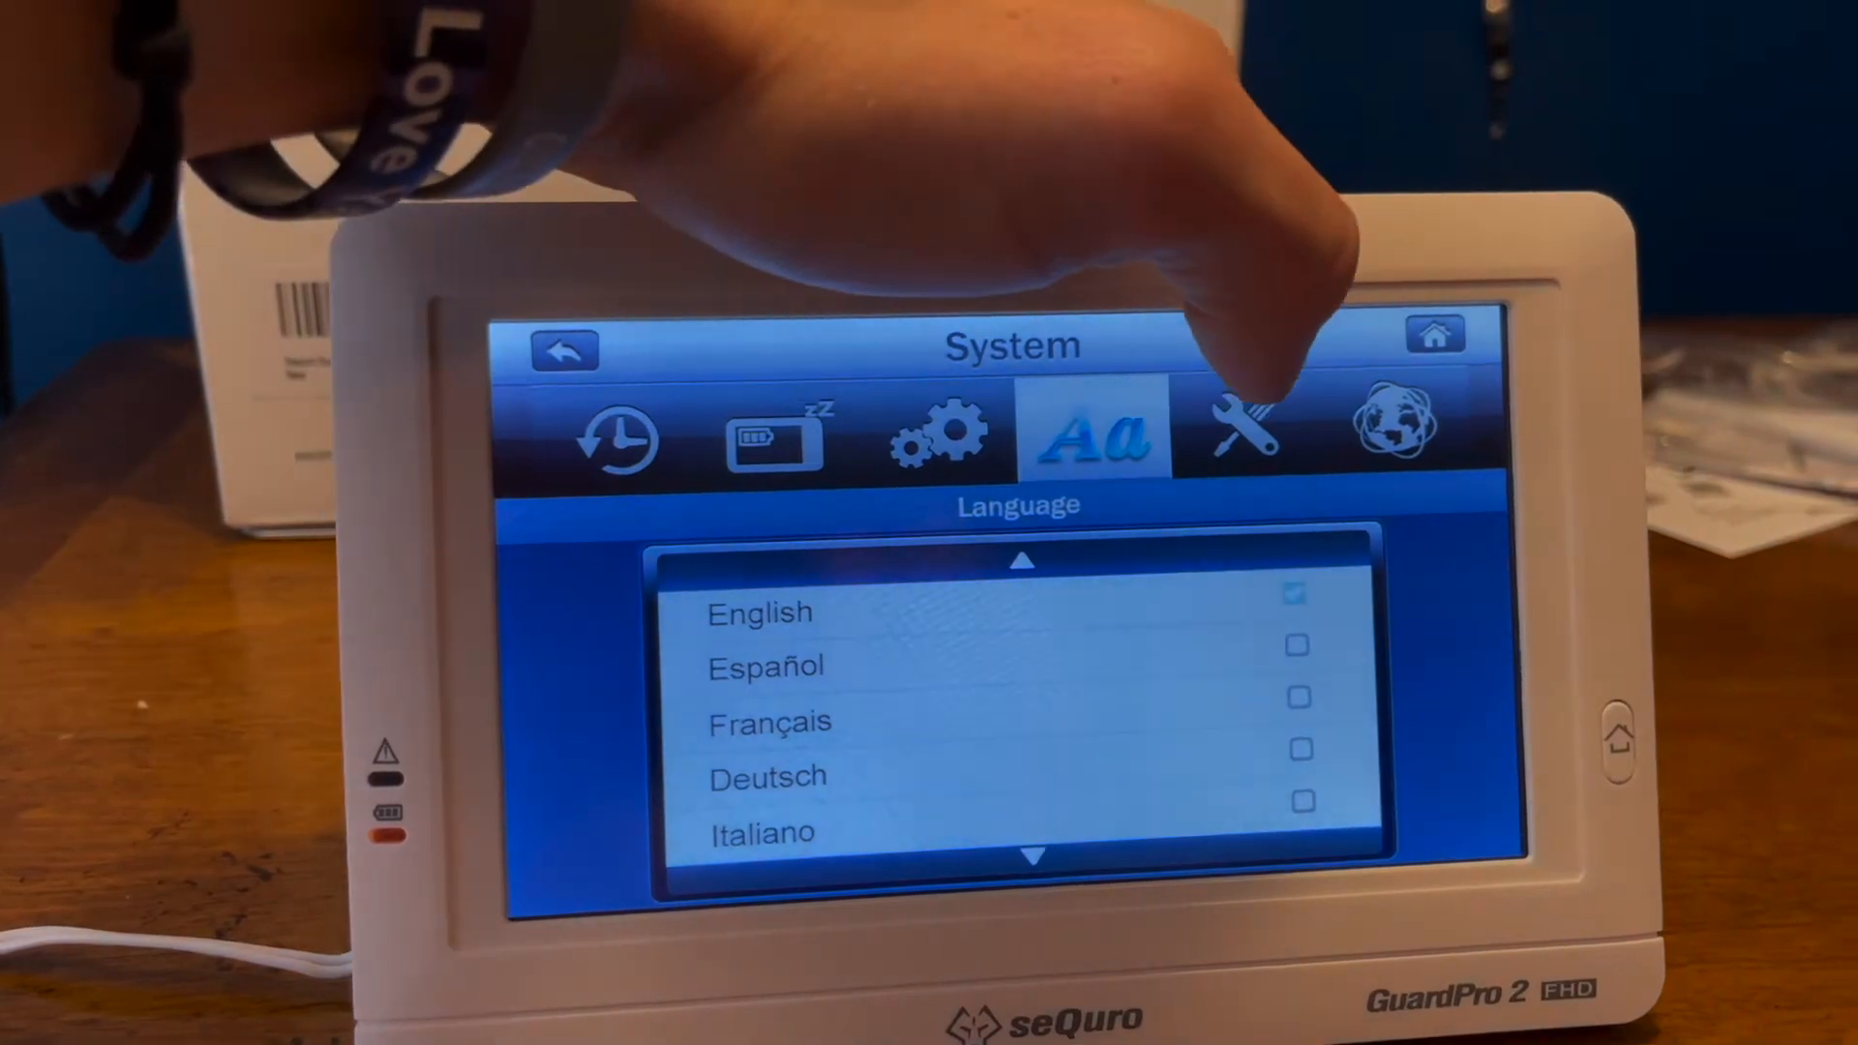
left_click(1250, 438)
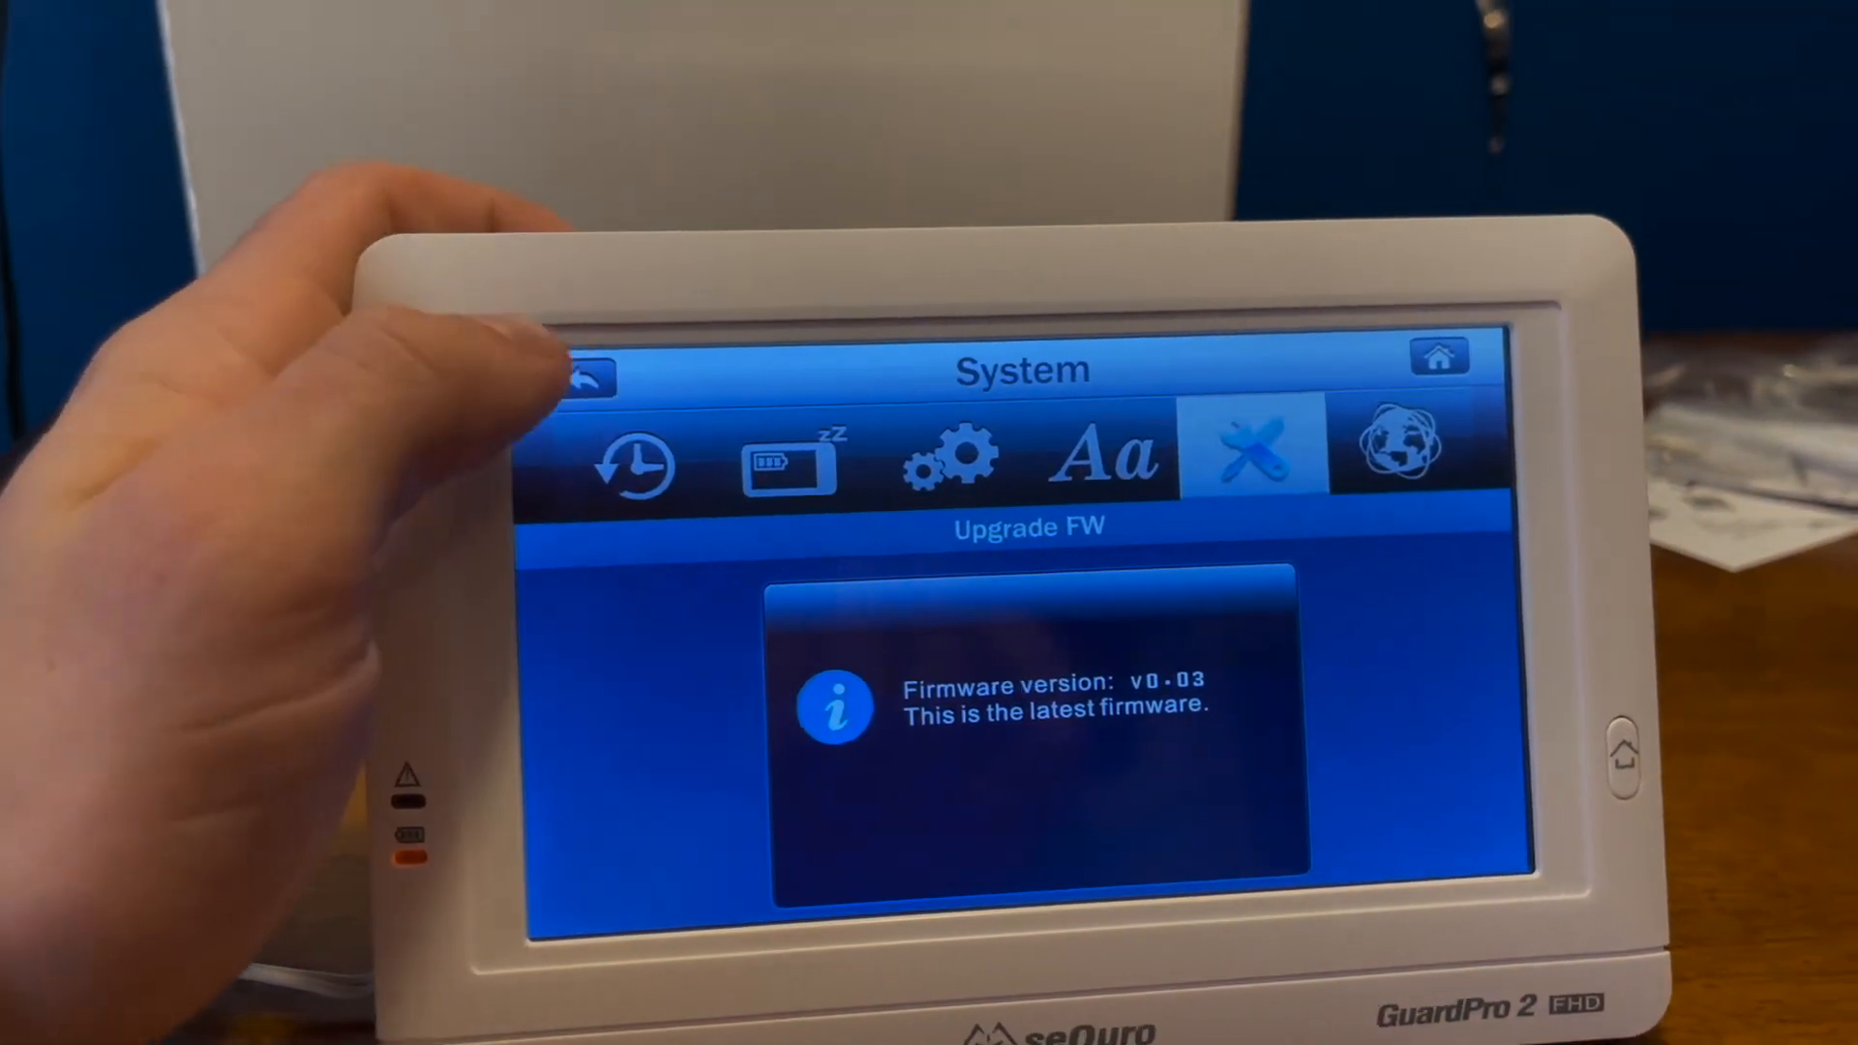
left_click(1437, 354)
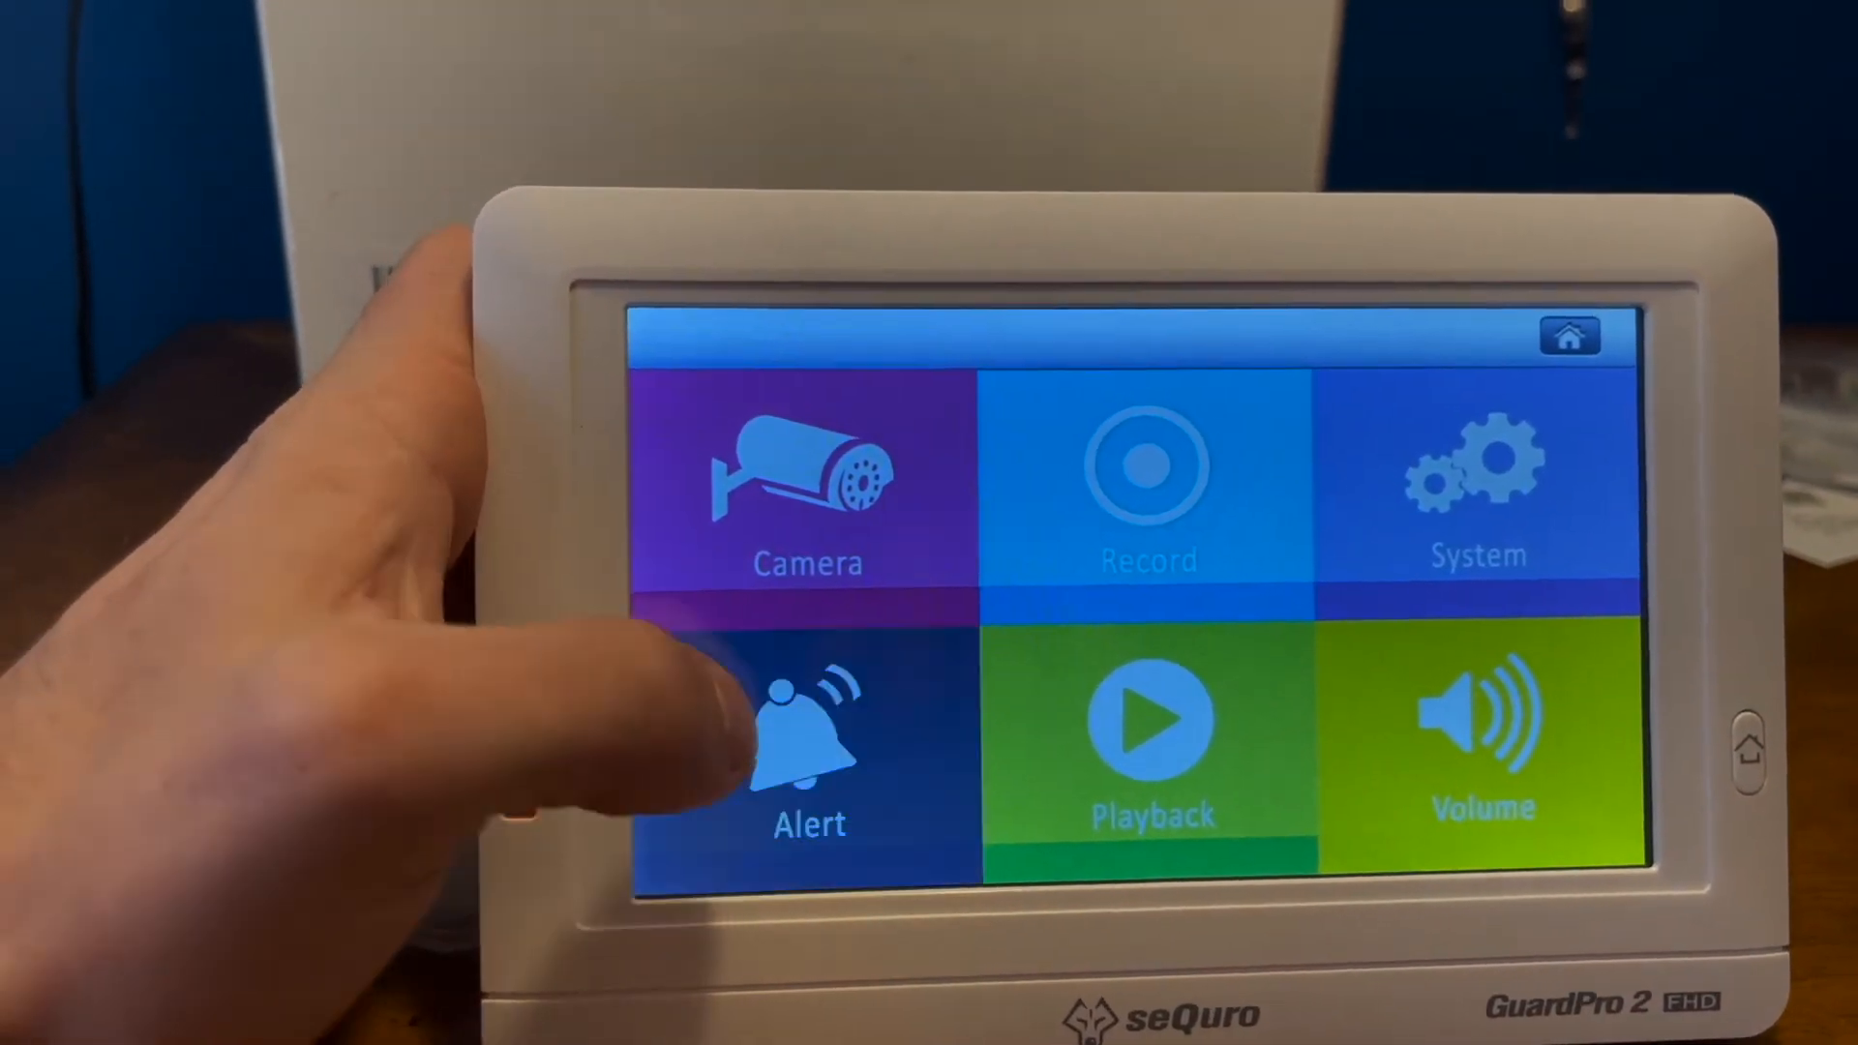
left_click(807, 746)
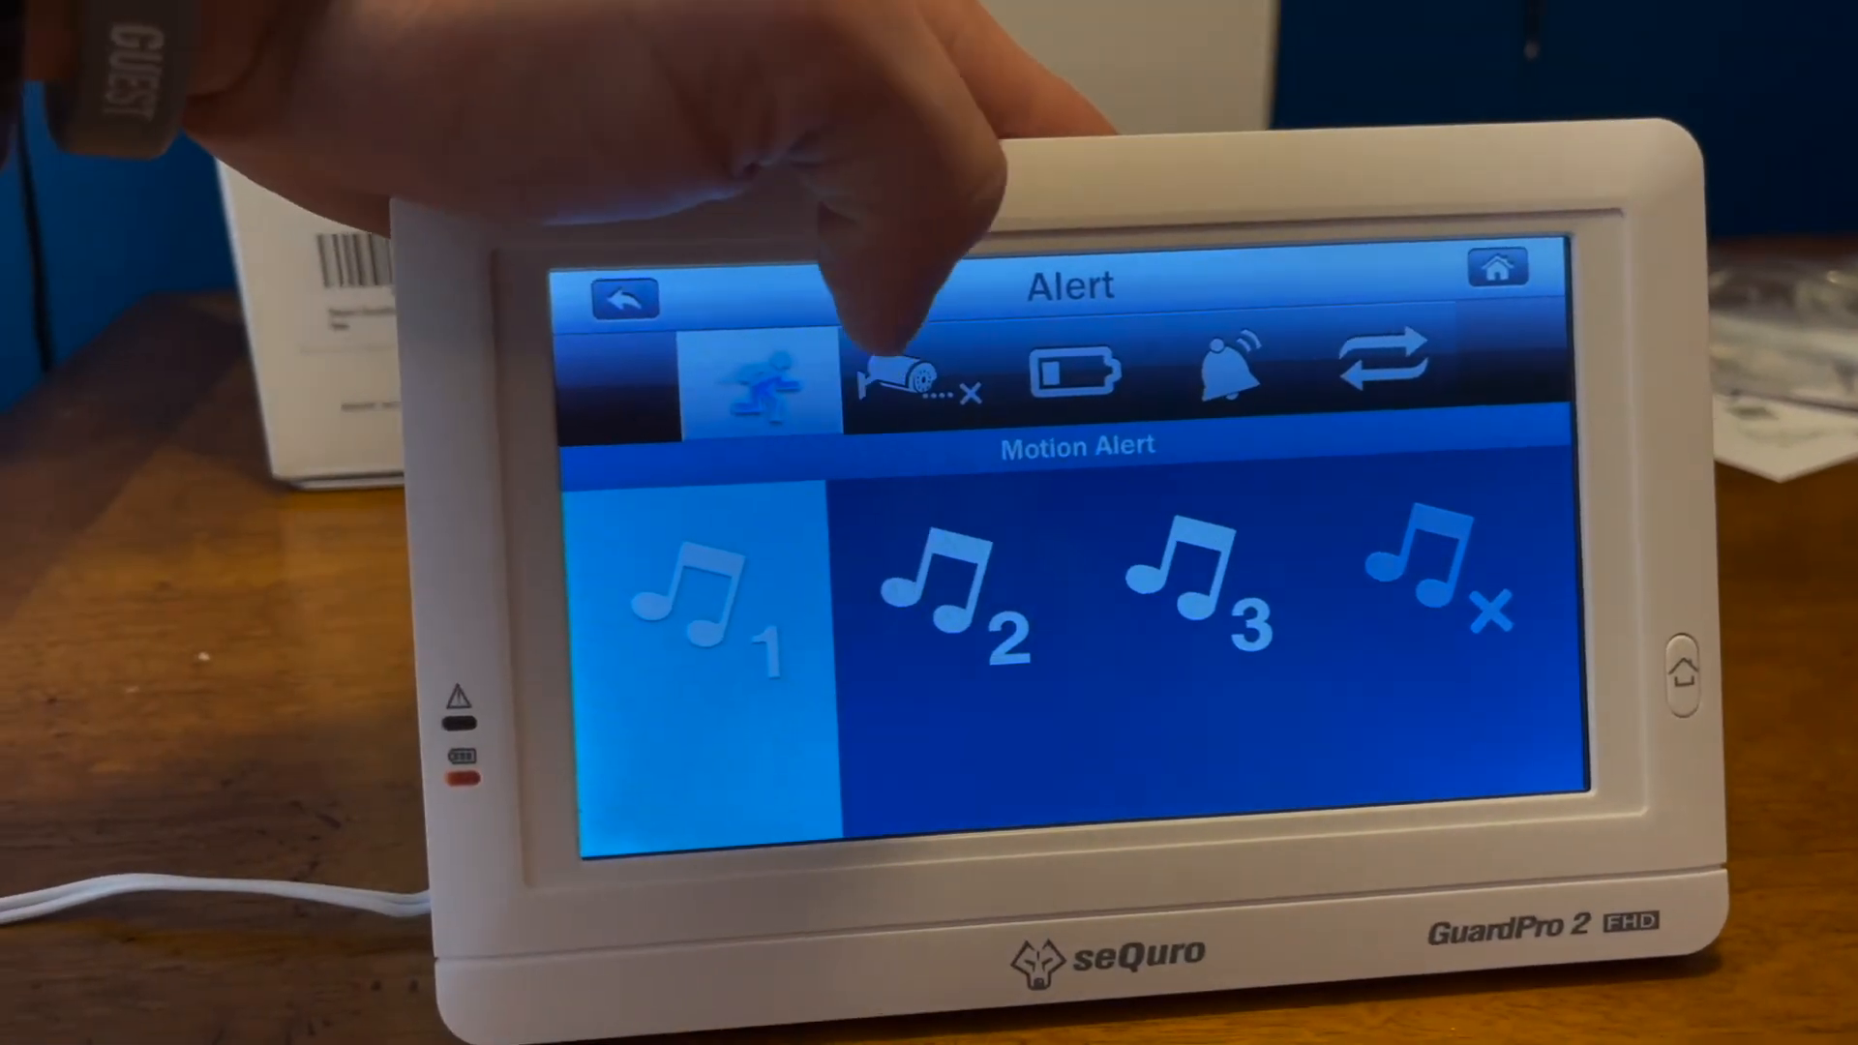
left_click(924, 379)
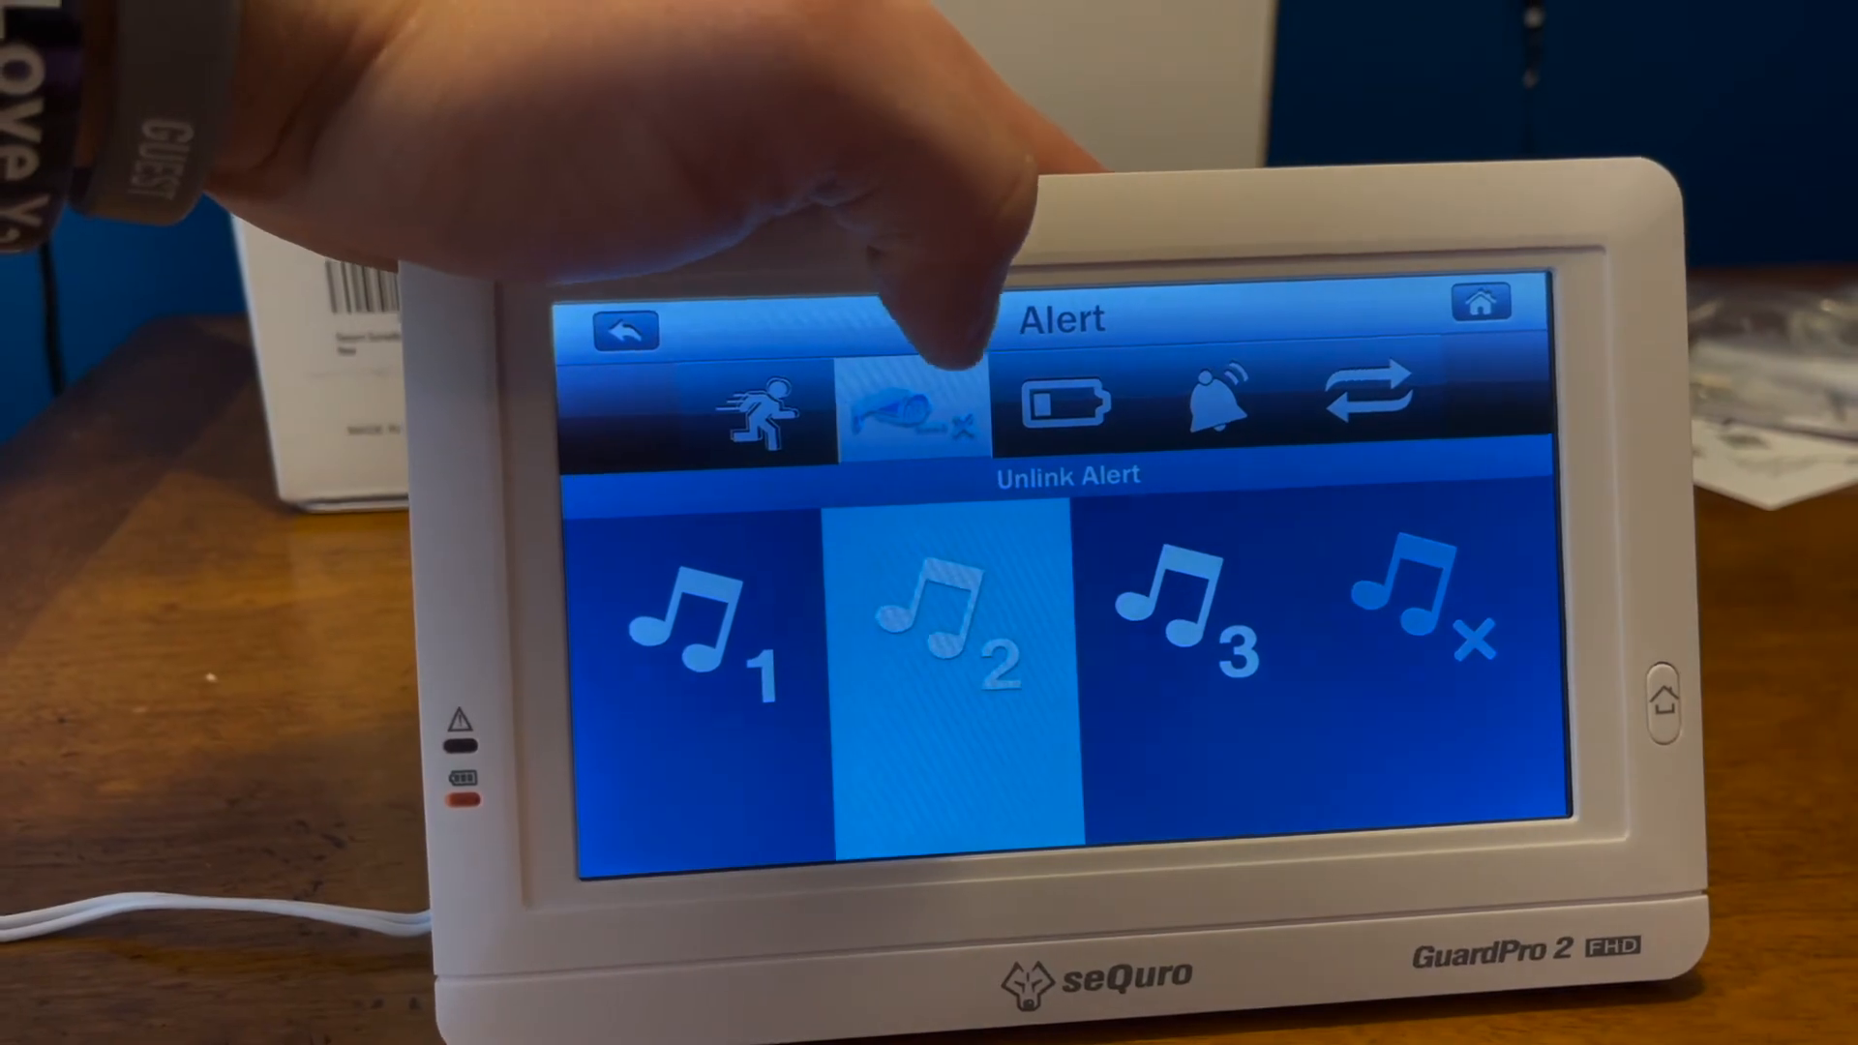
left_click(1059, 409)
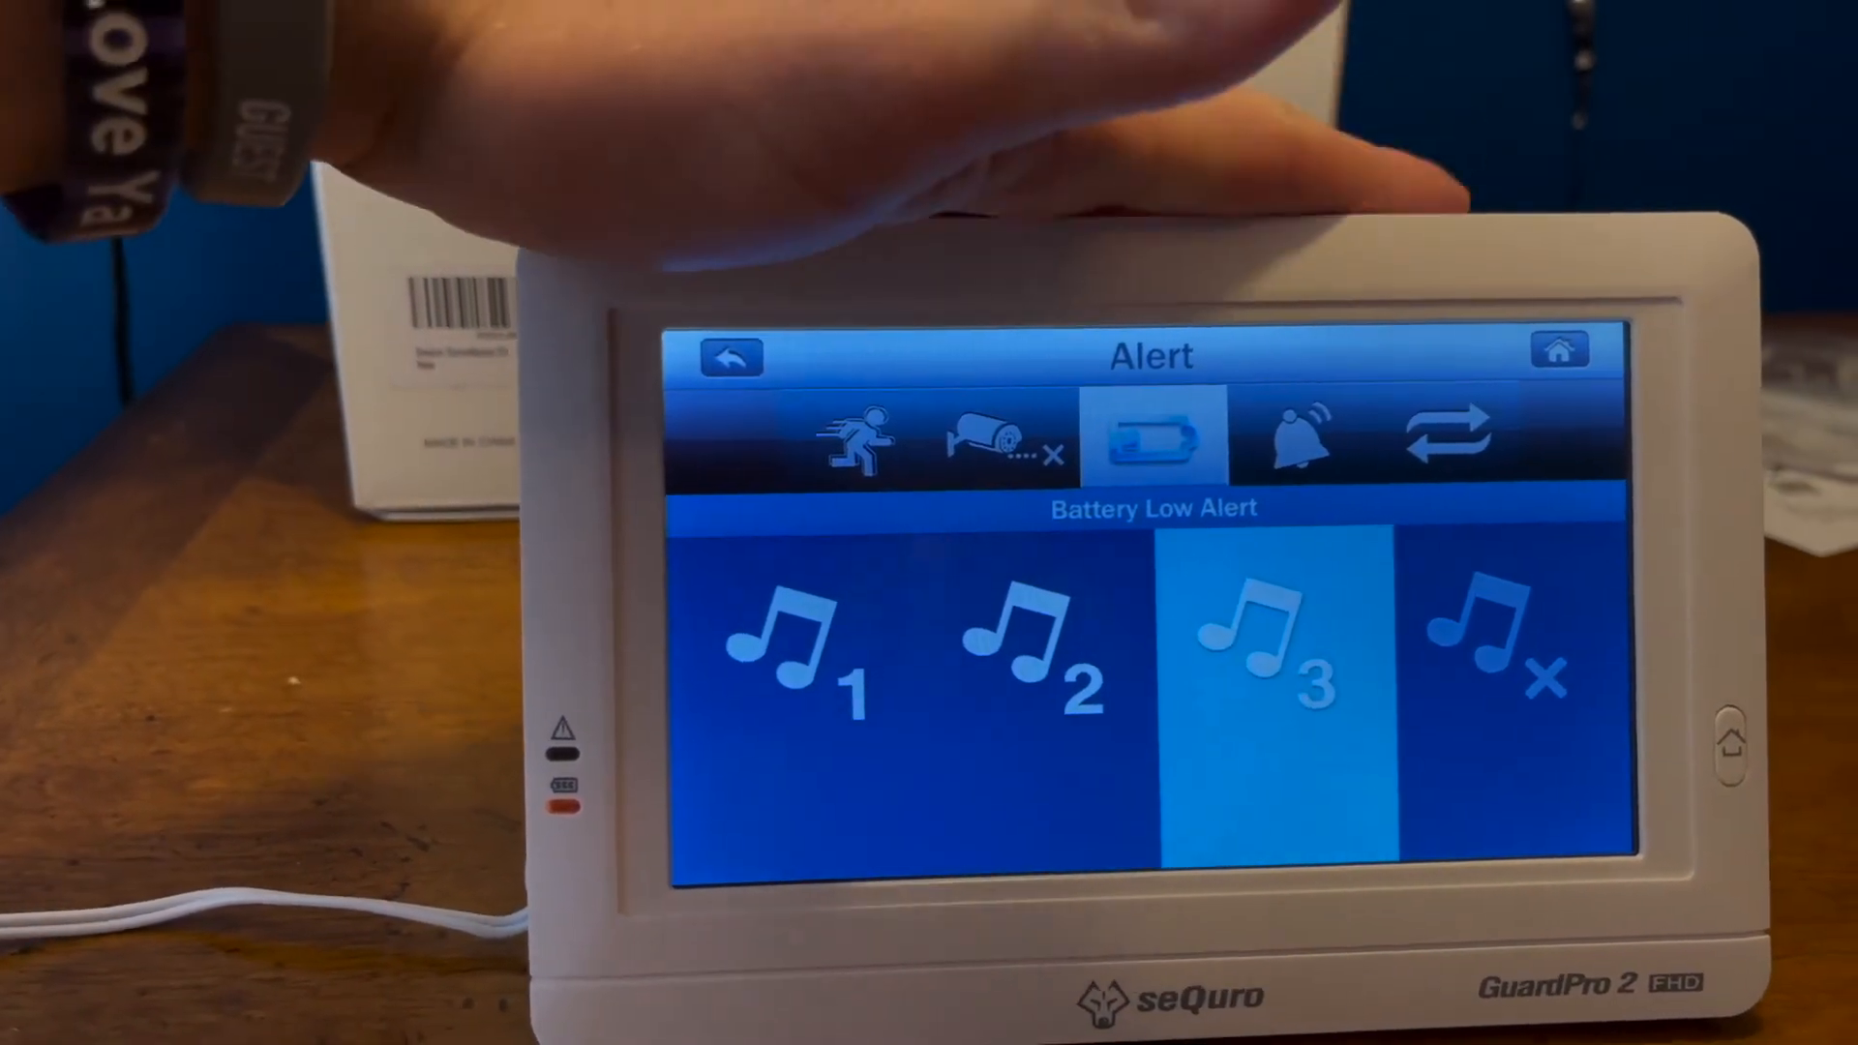
left_click(1288, 441)
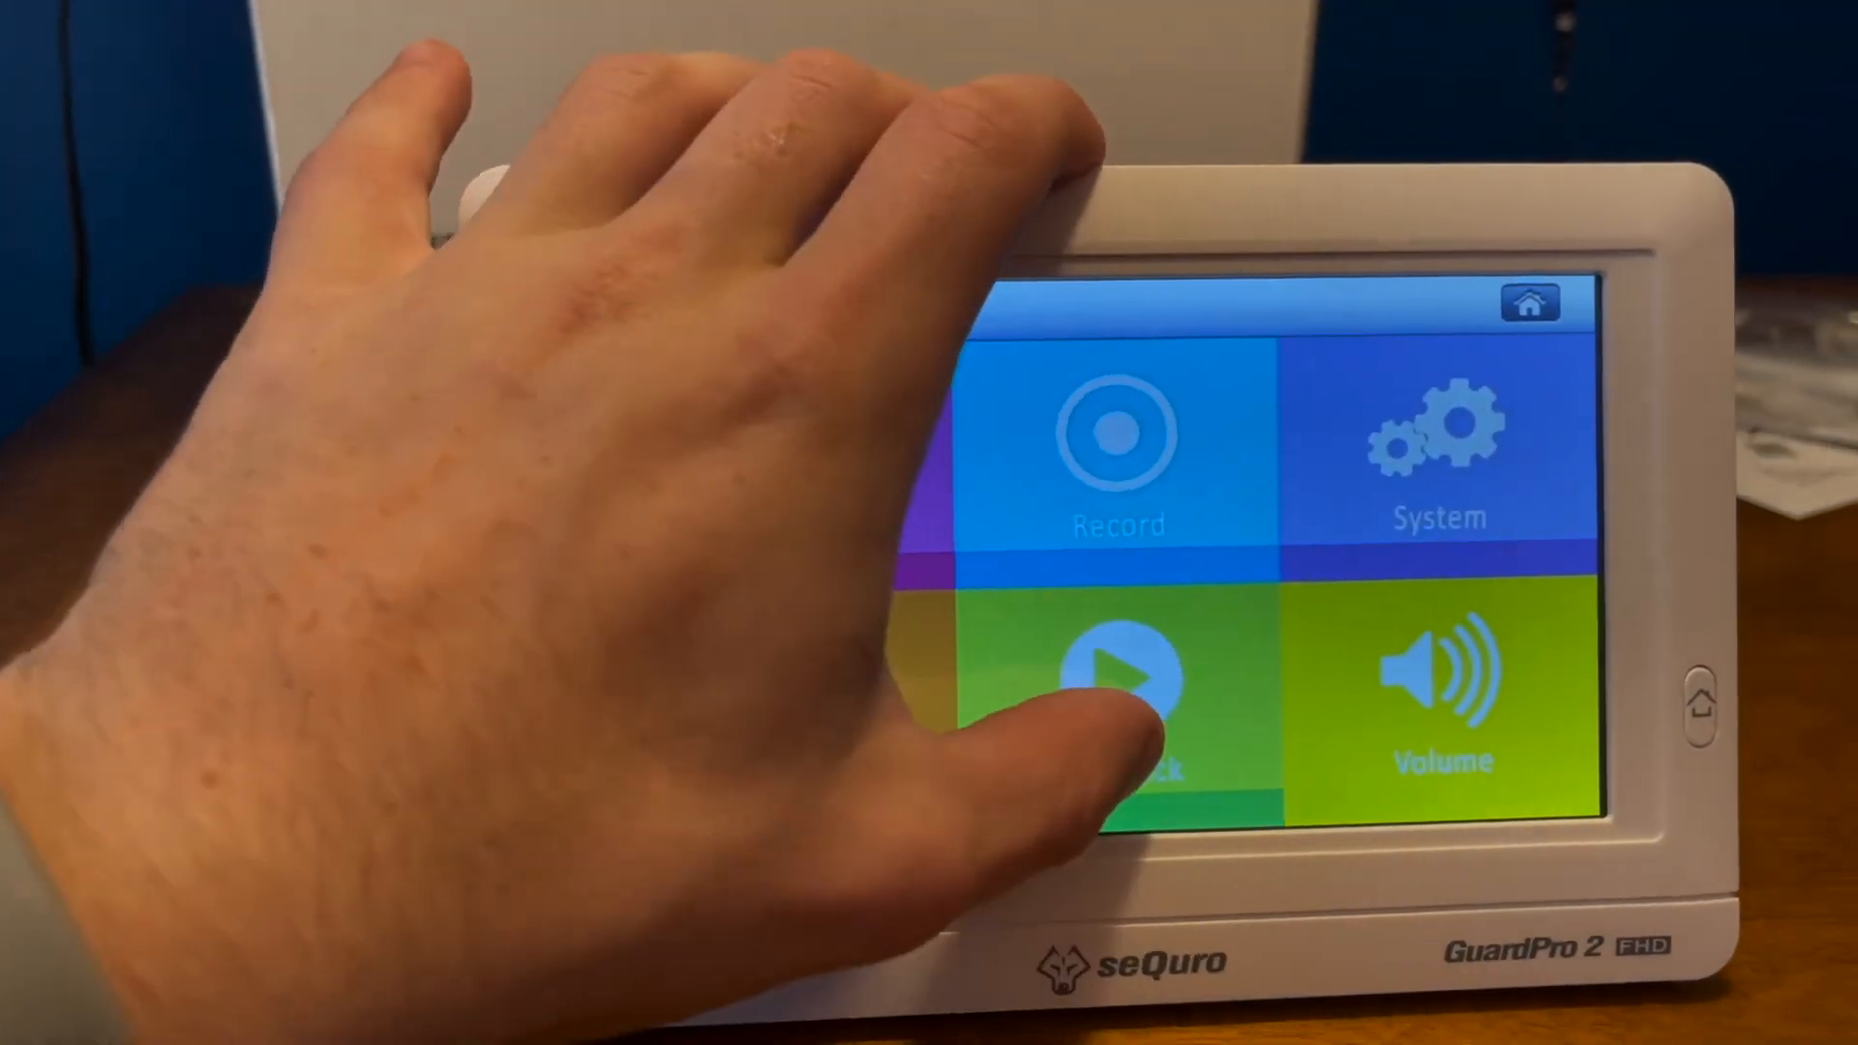
left_click(1113, 699)
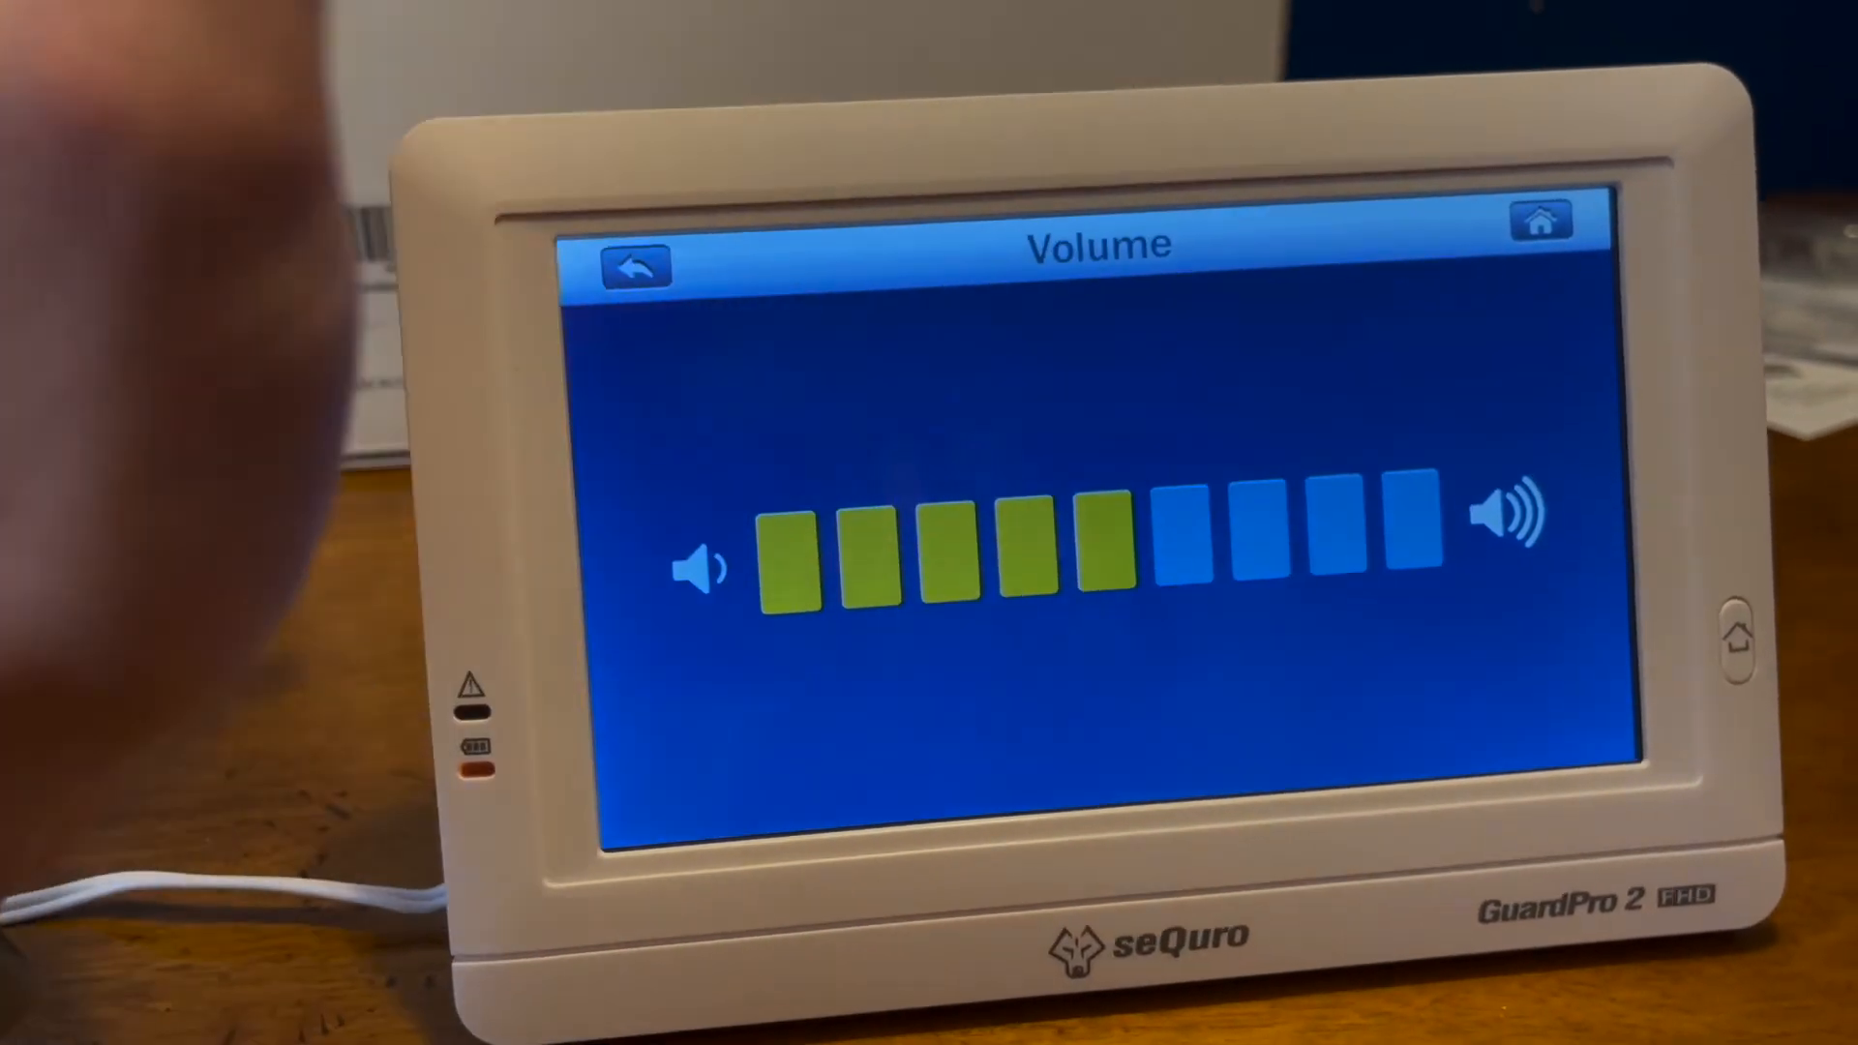
left_click(632, 264)
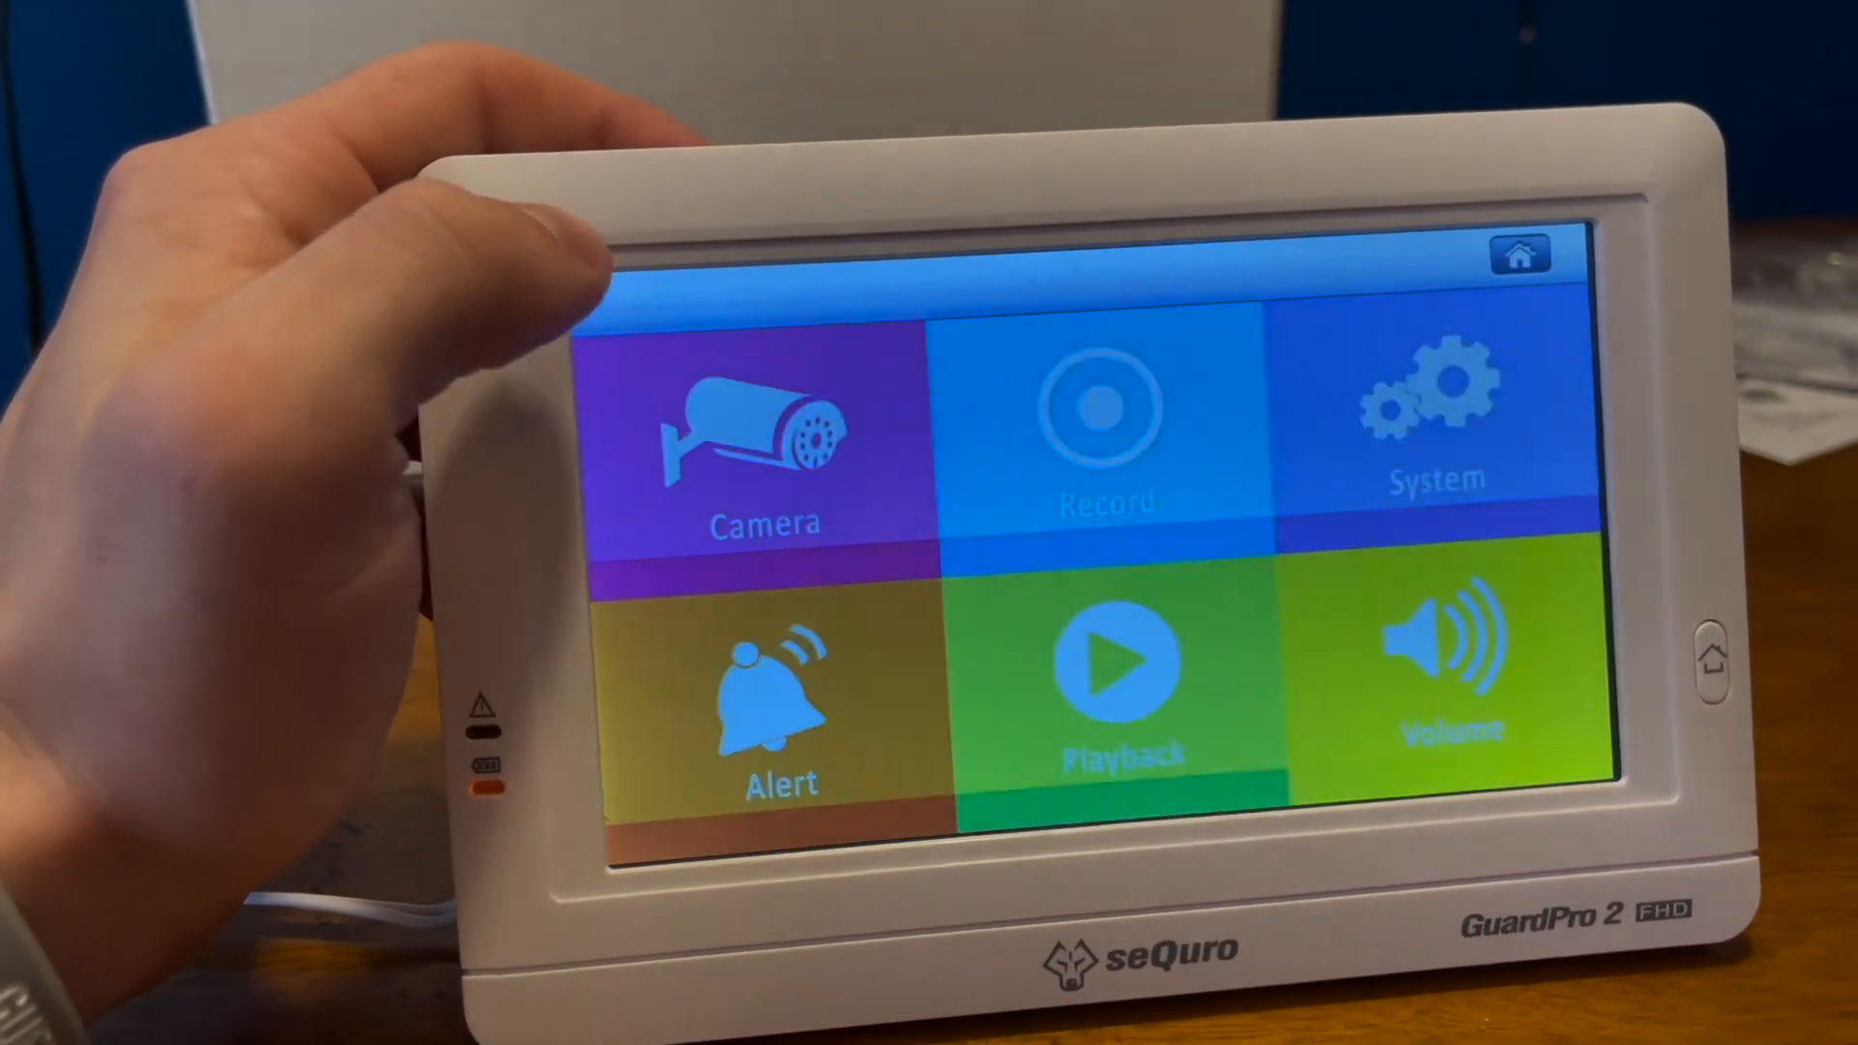